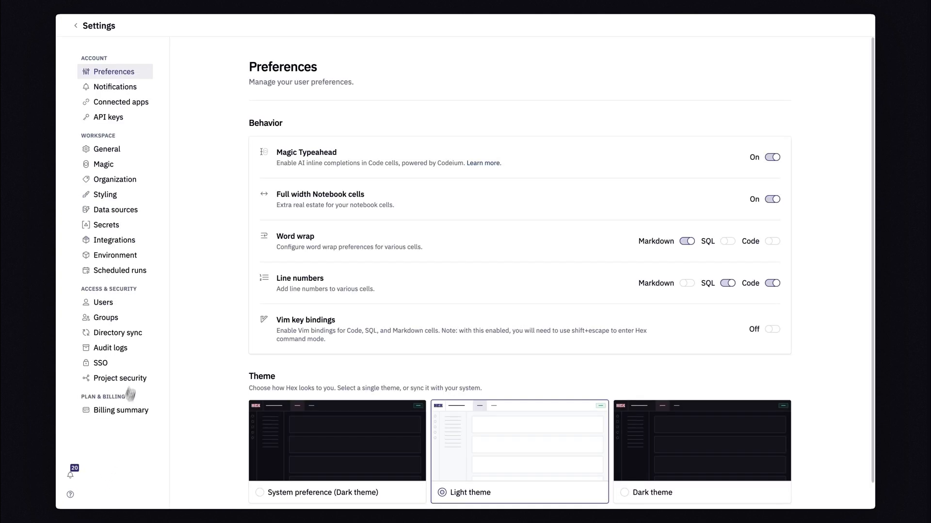
View the workspace data sources settings down to the Semantic models section
{"action": "left_click", "coordinate": [112, 210]}
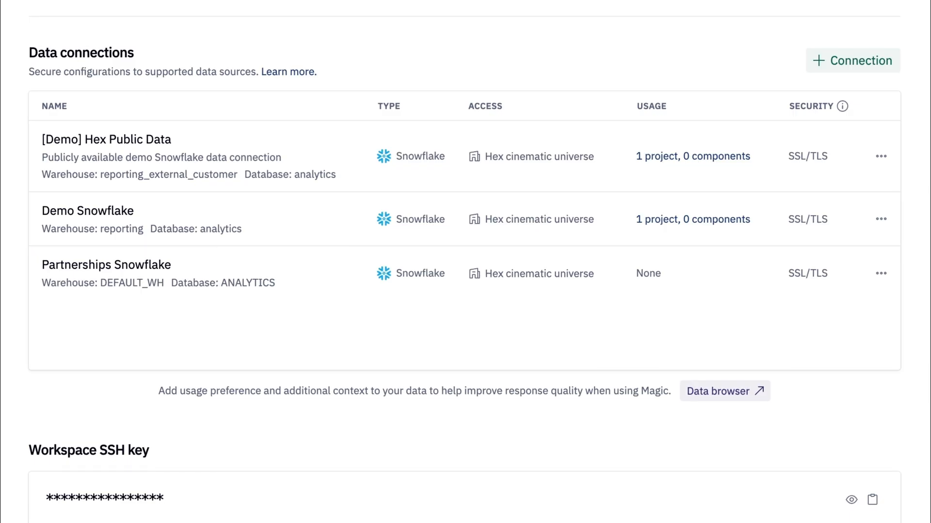
{"action": "scroll", "scroll_direction": "down", "scroll_amount": 3}
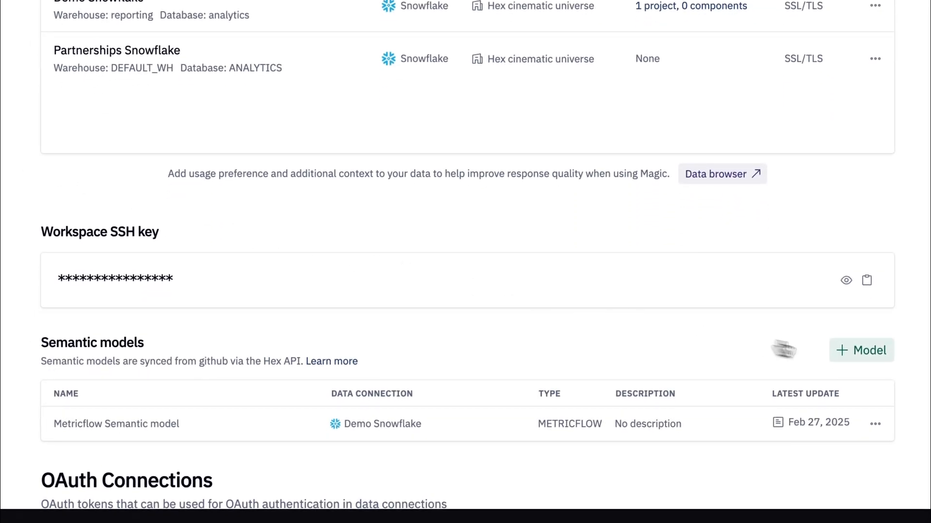
Import a Snowflake semantic model named 'E-commerce' on the Partnerships Snowflake connection
{"action": "left_click", "coordinate": [860, 350]}
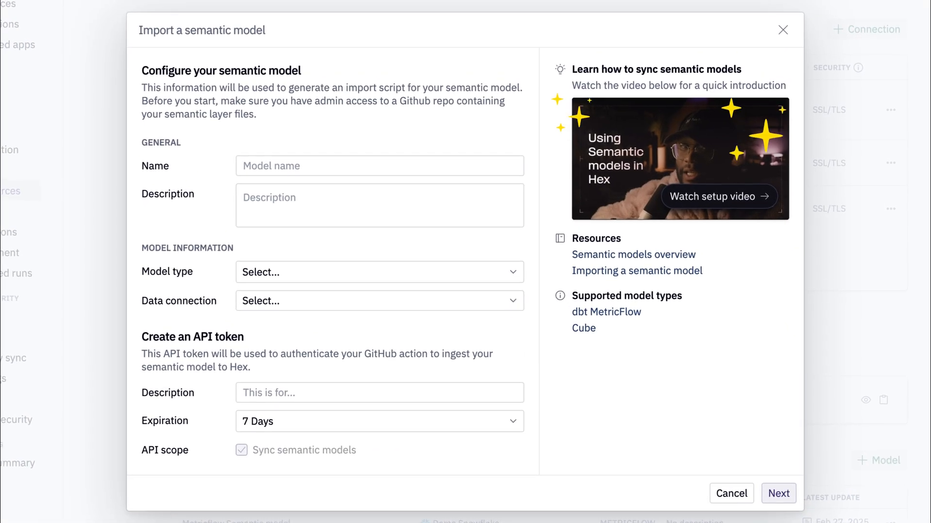
{"action": "left_click", "coordinate": [379, 165]}
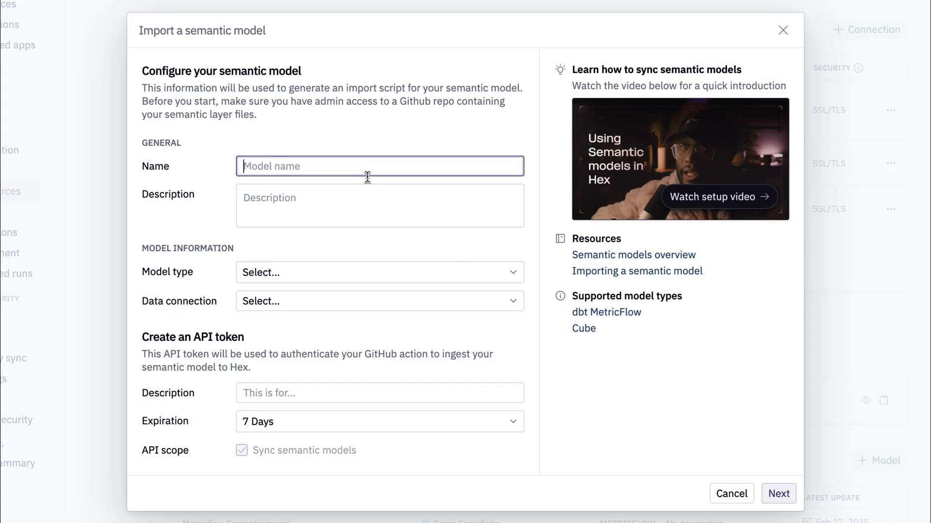
{"action": "type", "text": "E-commerce"}
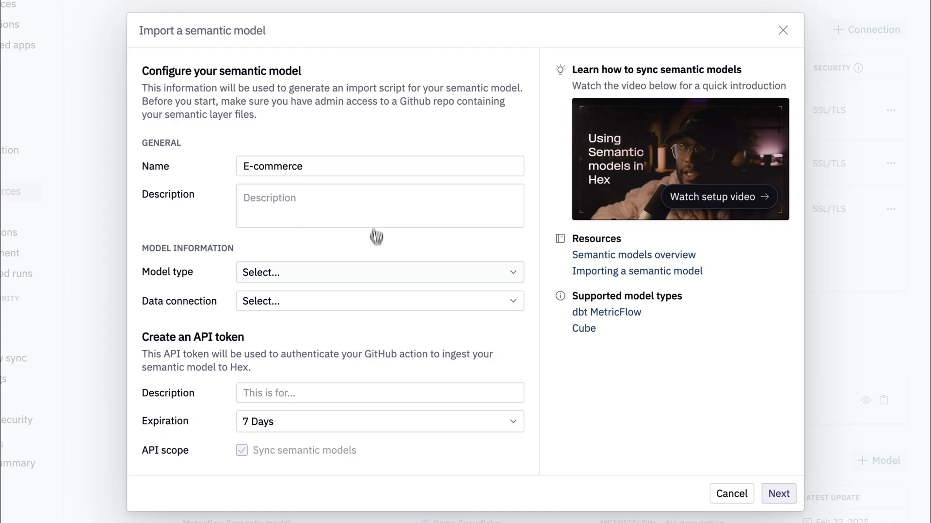
{"action": "left_click", "coordinate": [378, 272]}
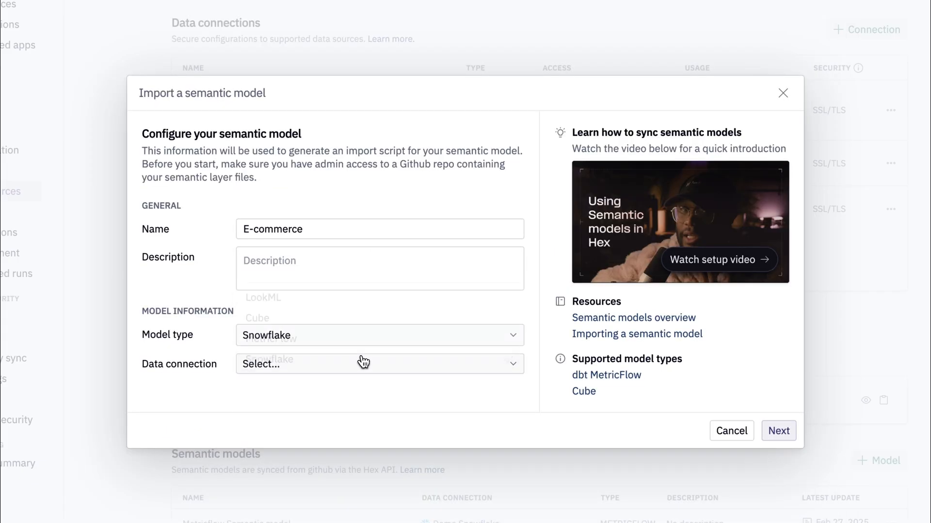
{"action": "left_click", "coordinate": [363, 361]}
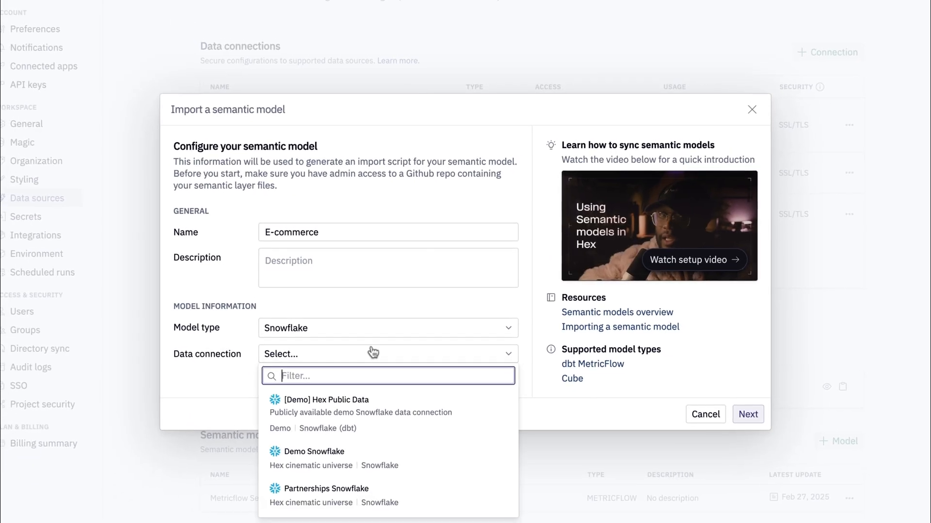
{"action": "left_click", "coordinate": [324, 489]}
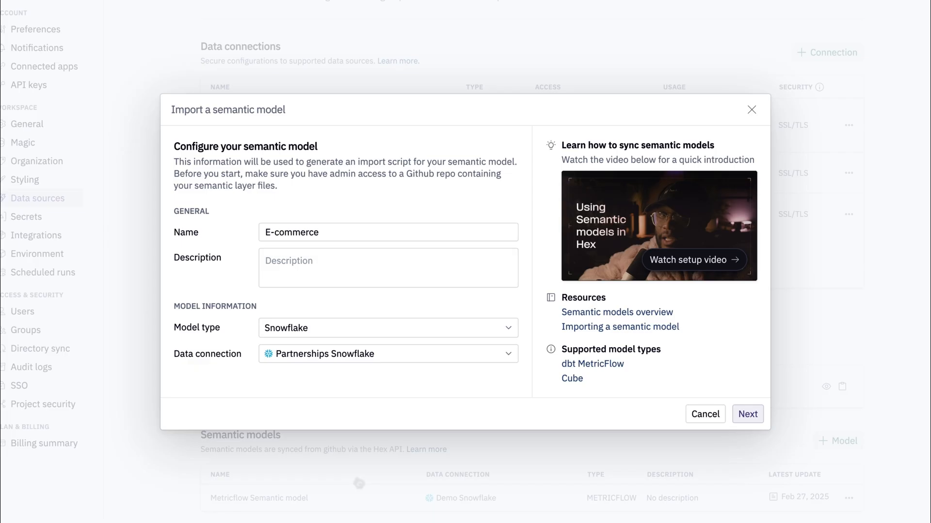
{"action": "left_click", "coordinate": [748, 414]}
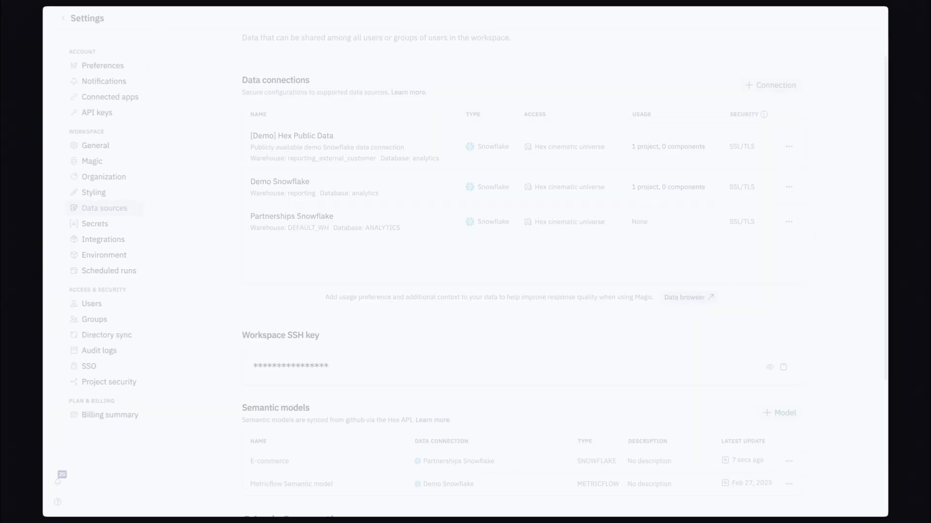
Show the semantic models in the data browser, including E-commerce with 4 datasets
{"action": "scroll", "scroll_direction": "down", "scroll_amount": 3}
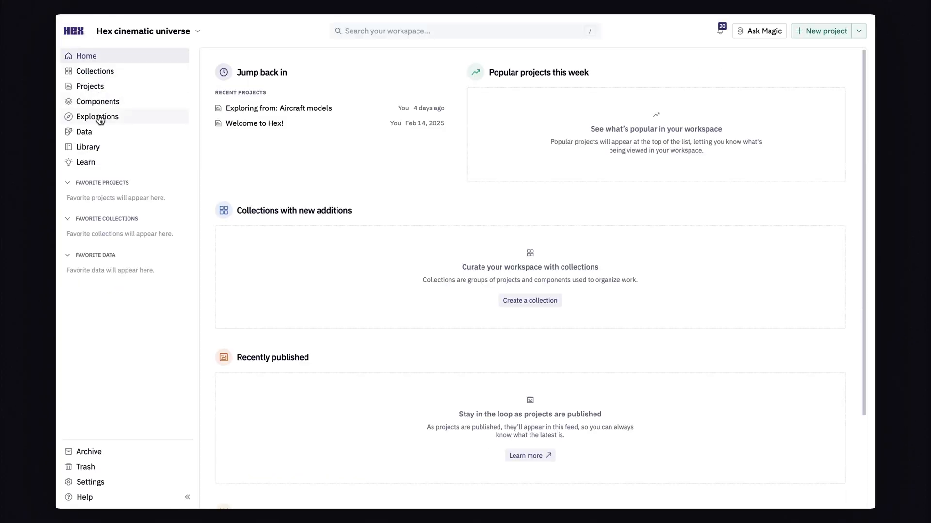
{"action": "left_click", "coordinate": [84, 131]}
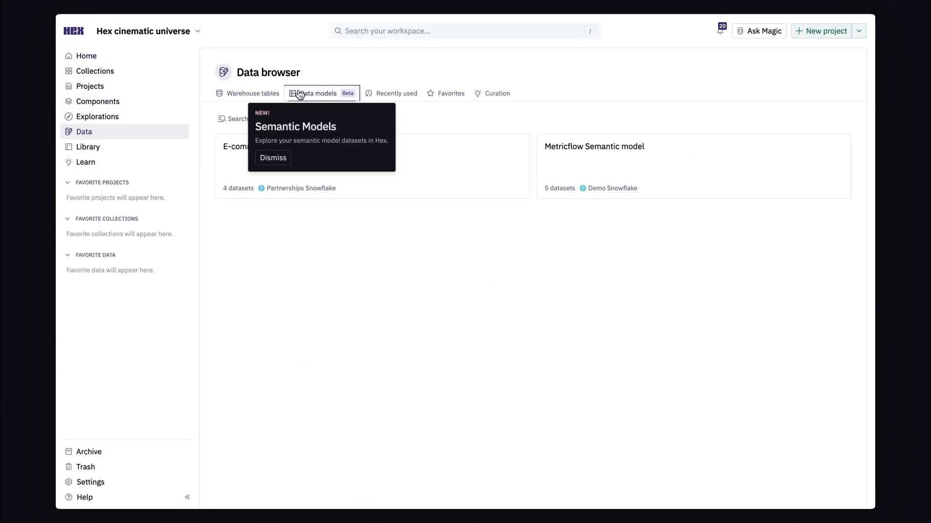
{"action": "left_click", "coordinate": [273, 158]}
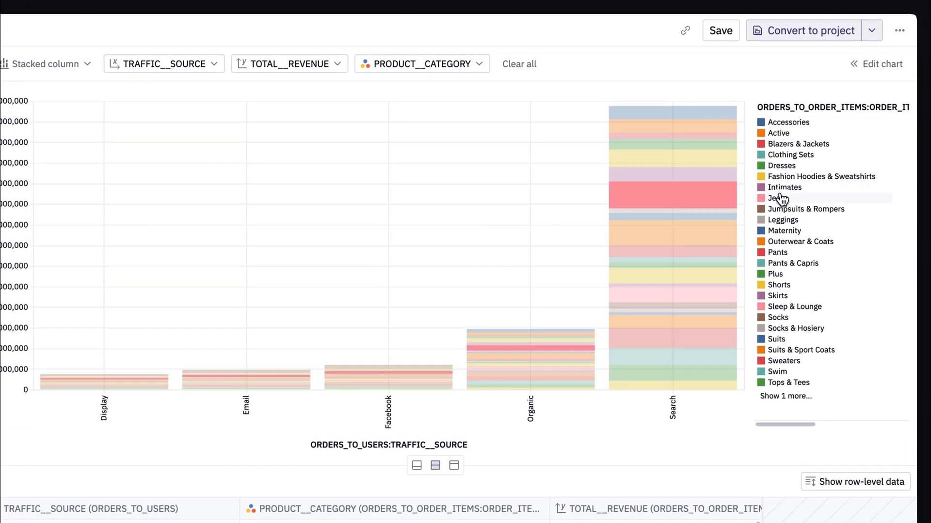
Filter the revenue chart to Jeans and colour its columns by PRODUCT_BRAND
{"action": "left_click", "coordinate": [775, 197]}
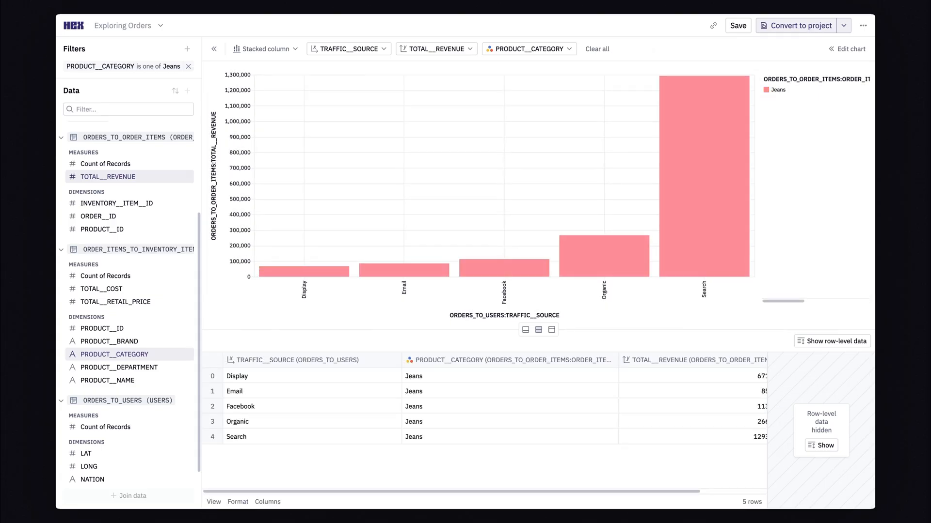
{"action": "mouse_move", "coordinate": [163, 342]}
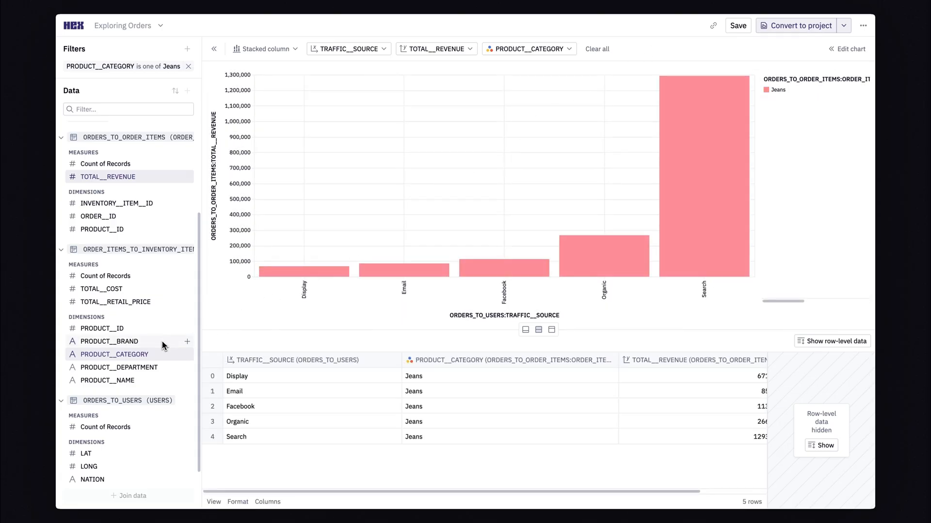
{"action": "left_click", "coordinate": [109, 340]}
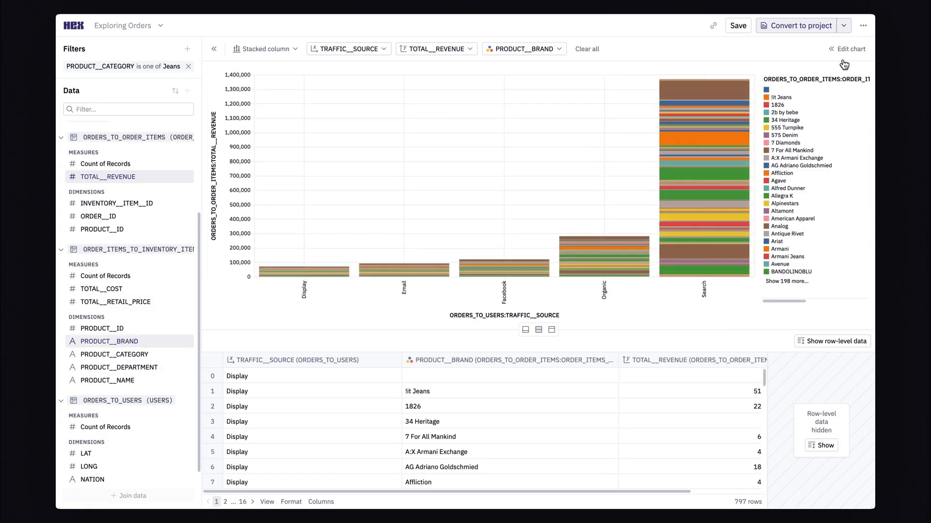
Sort brand colours by Y-axis descending, filter to Levi's, and convert the explore to a project
{"action": "left_click", "coordinate": [850, 48]}
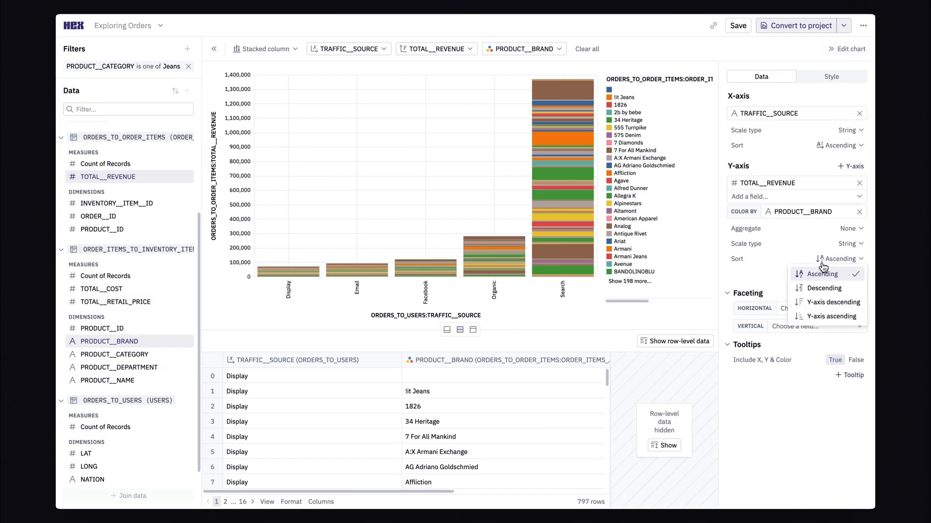
{"action": "left_click", "coordinate": [828, 302]}
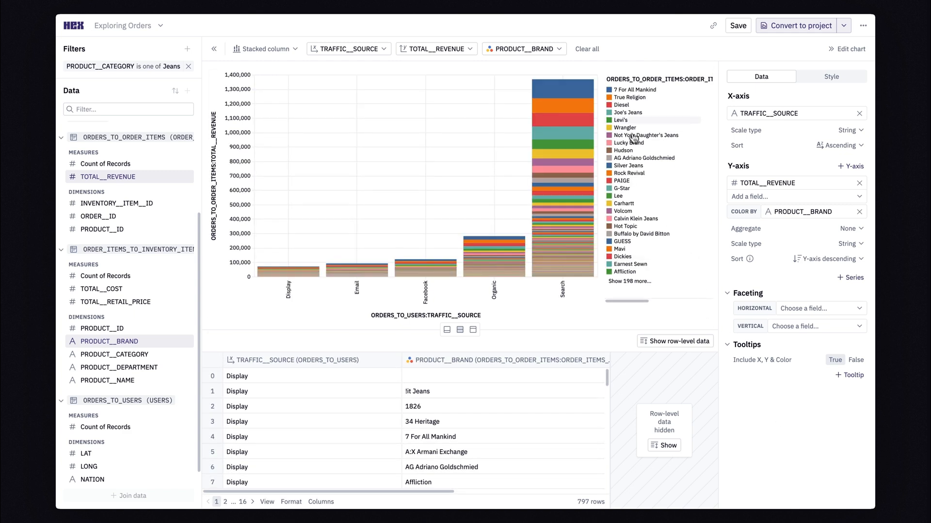
{"action": "left_click", "coordinate": [622, 120]}
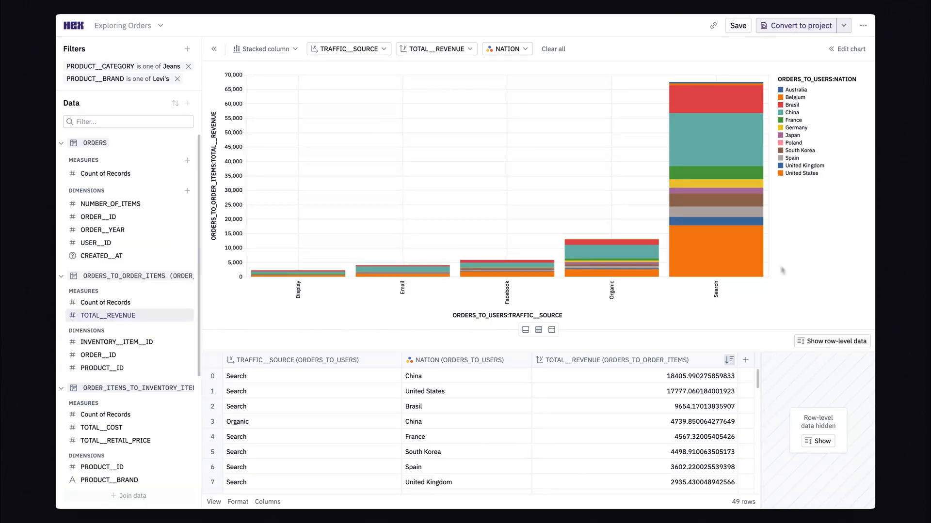
{"action": "left_click", "coordinate": [796, 25]}
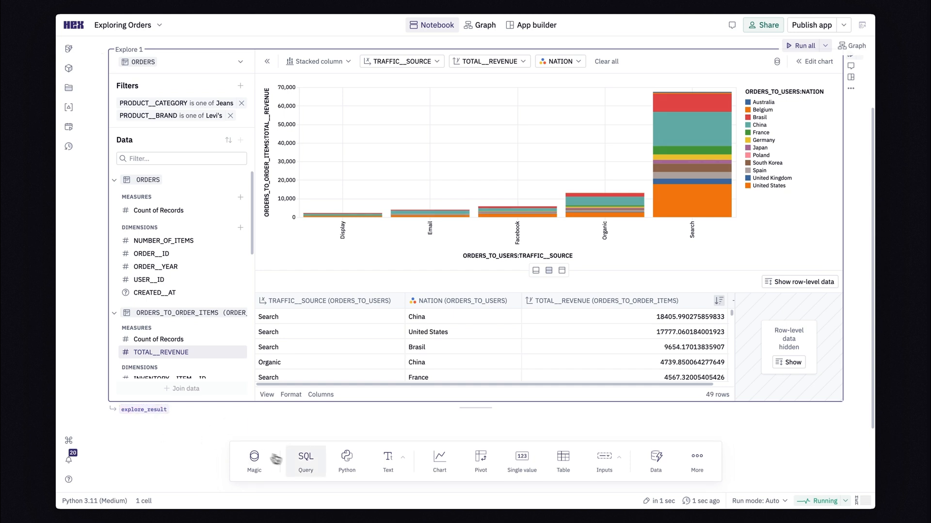
Add a SQL cell summing explore_result revenue by nation with a bar chart of the result
{"action": "left_click", "coordinate": [305, 456]}
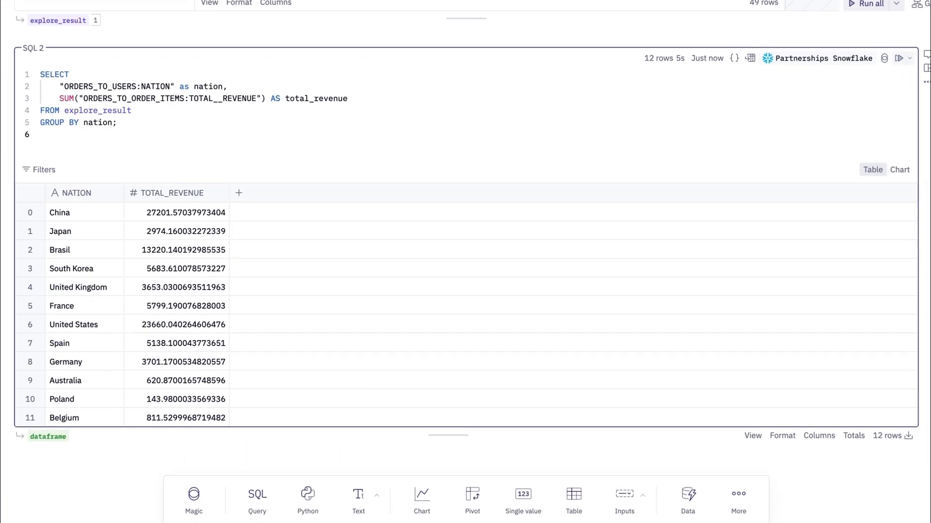
{"action": "scroll", "scroll_direction": "down", "scroll_amount": 3}
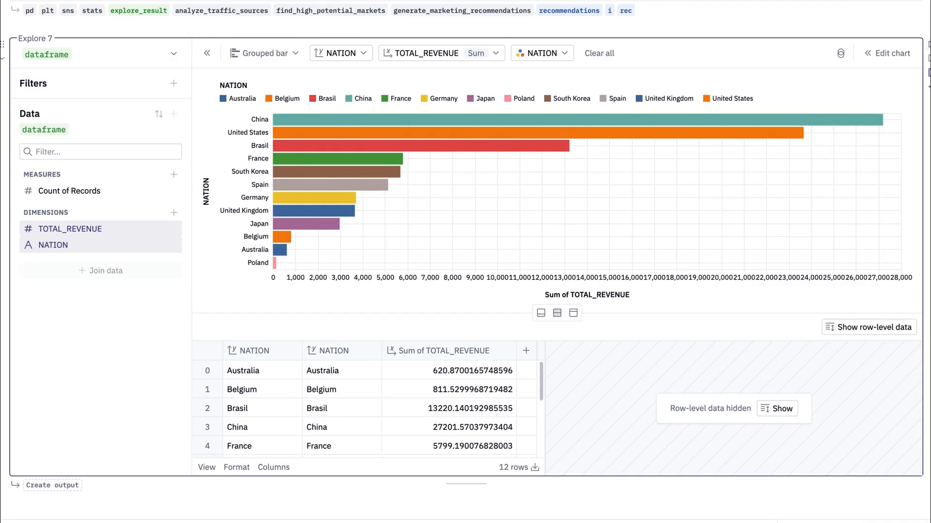
{"action": "scroll", "scroll_direction": "down", "scroll_amount": 3}
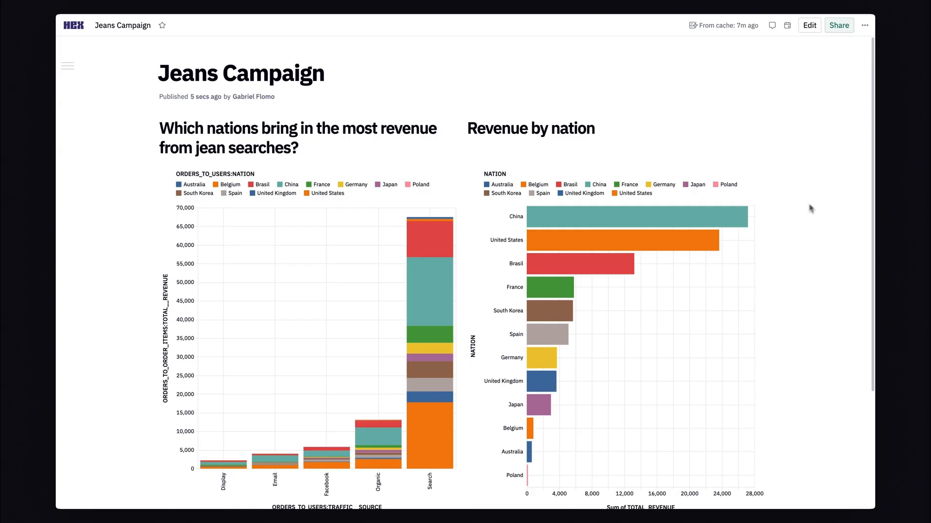
Scroll the published Jeans Campaign app down to the Campaign recommendations section
{"action": "scroll", "scroll_direction": "down", "scroll_amount": 3}
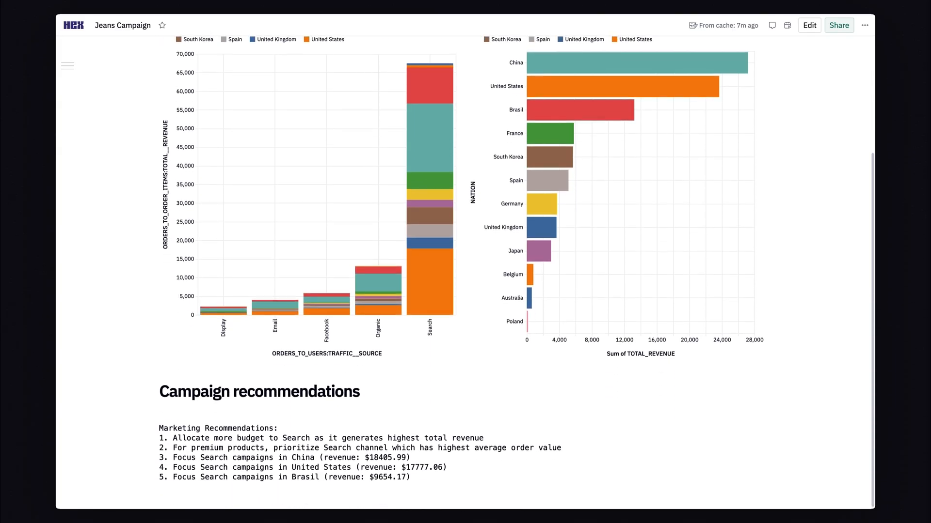